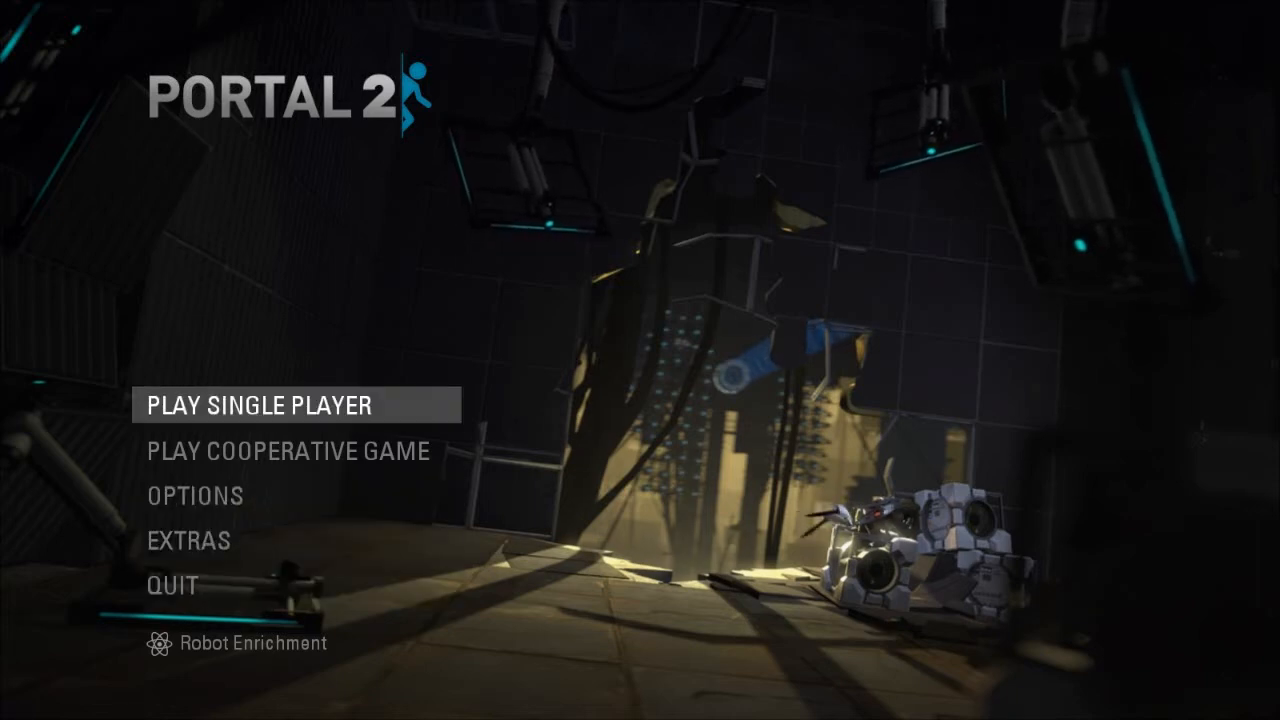
{"action": "left_click", "coordinate": [287, 451]}
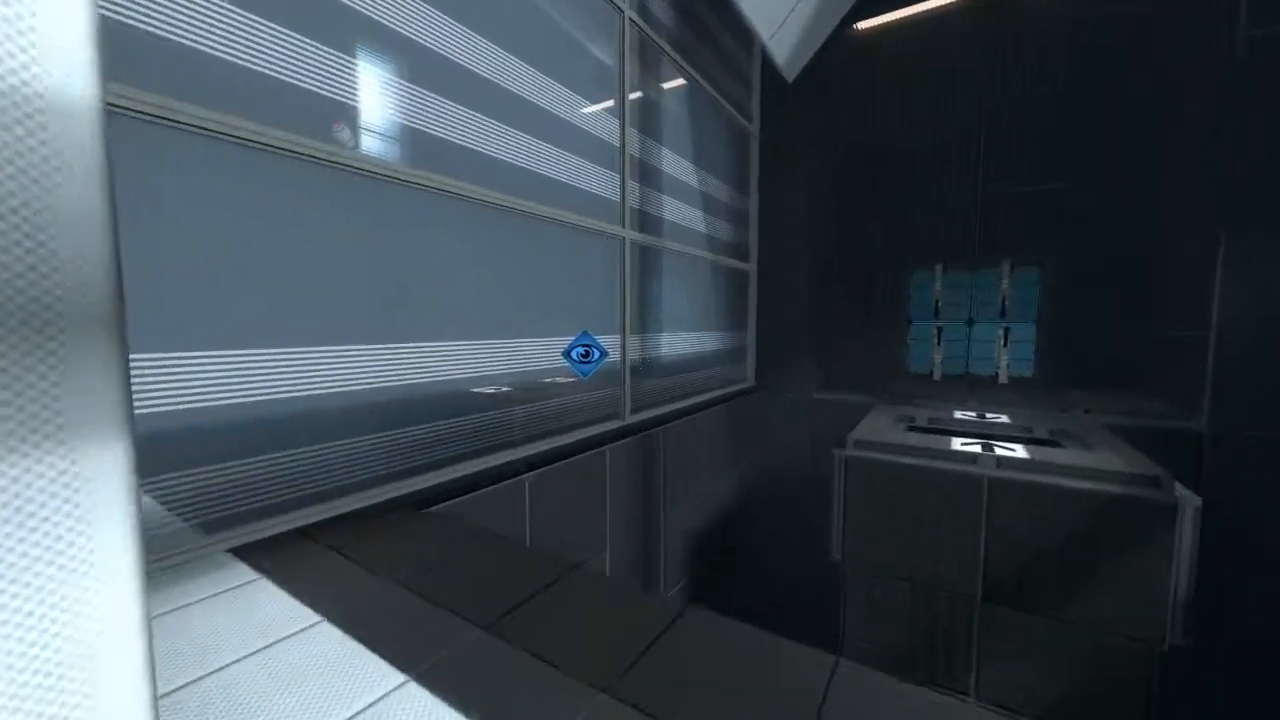
{"action": "mouse_move", "coordinate": [640, 360]}
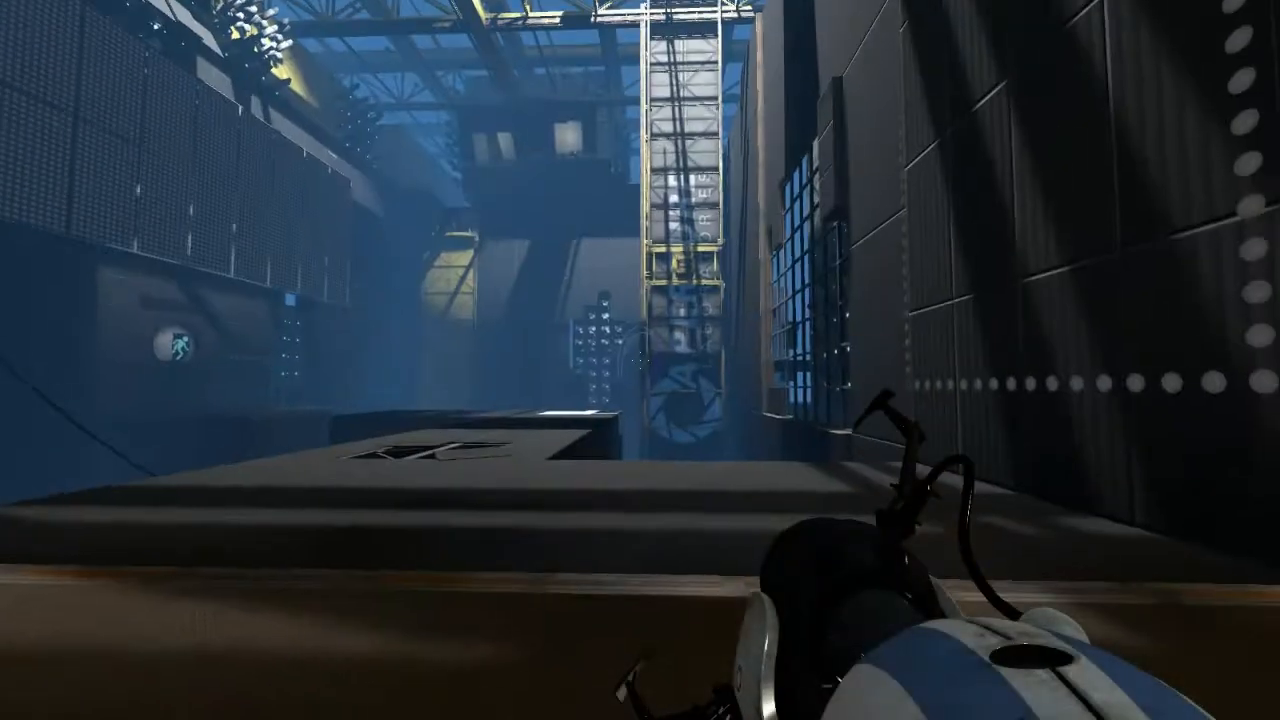
{"action": "mouse_move", "coordinate": [640, 360]}
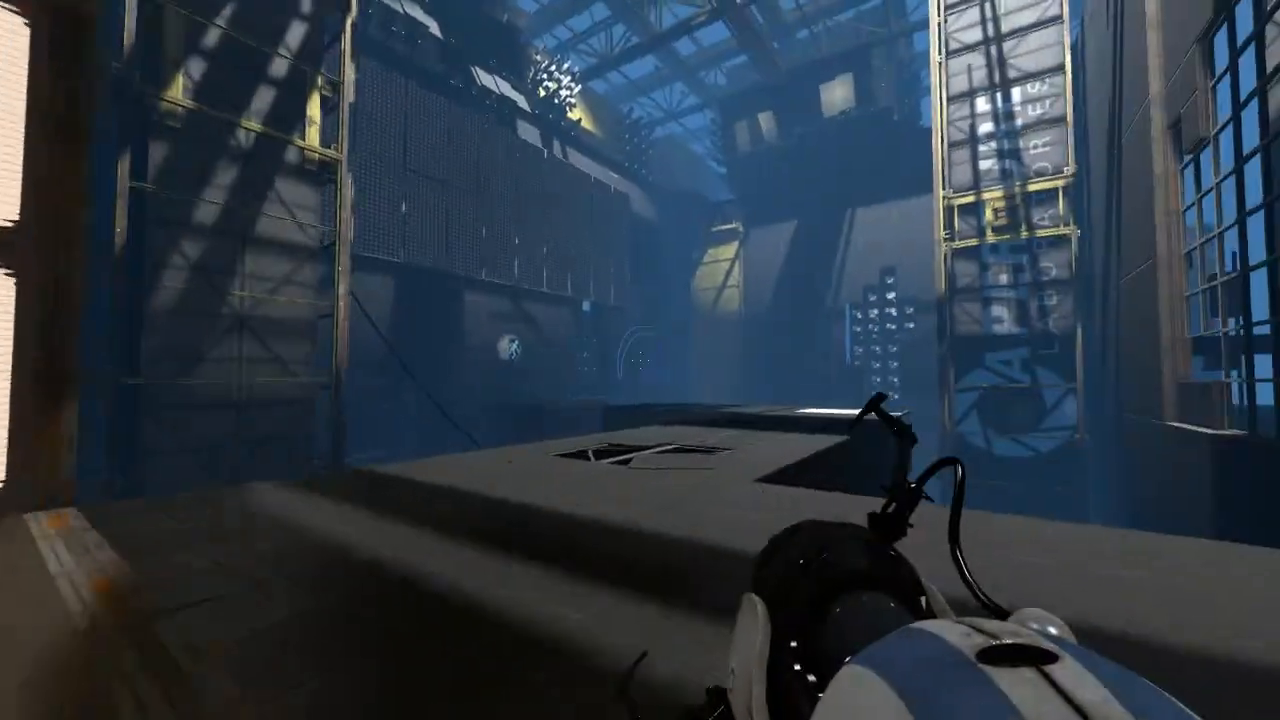